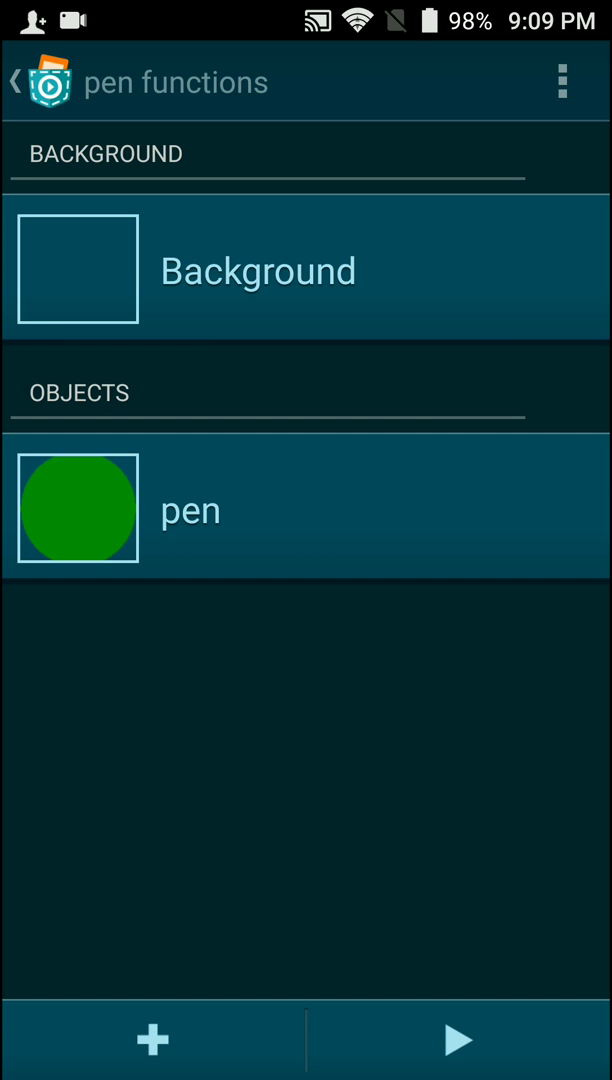
# Open the scripts of the 'pen' object from the project's object list
pyautogui.click(190, 508)
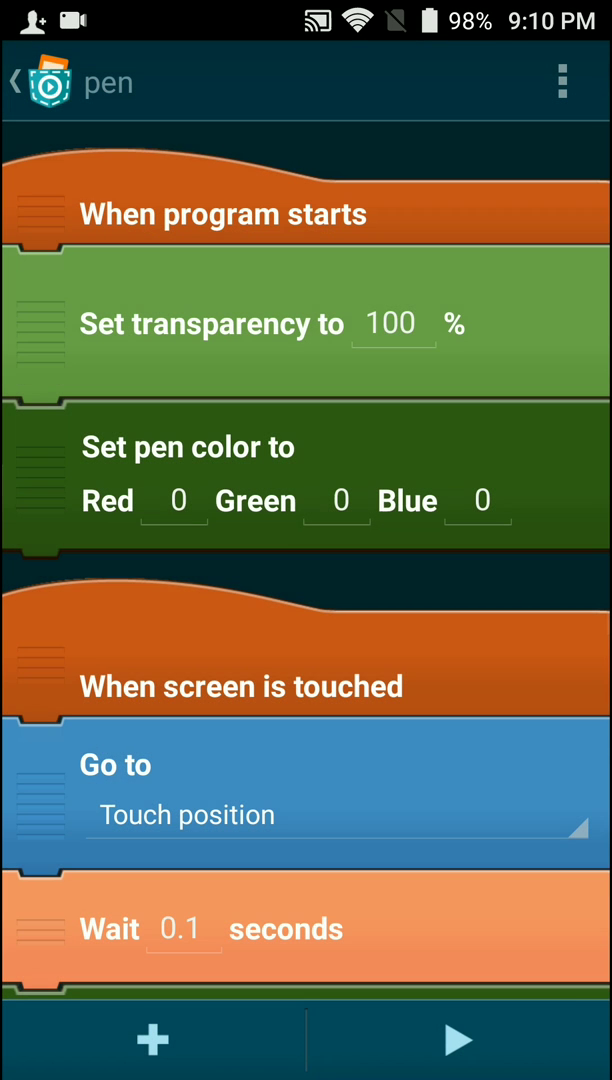
# Open the Formula Editor on the Repeat until brick's 'NOT screen_is_touched' condition
pyautogui.scroll(-3)
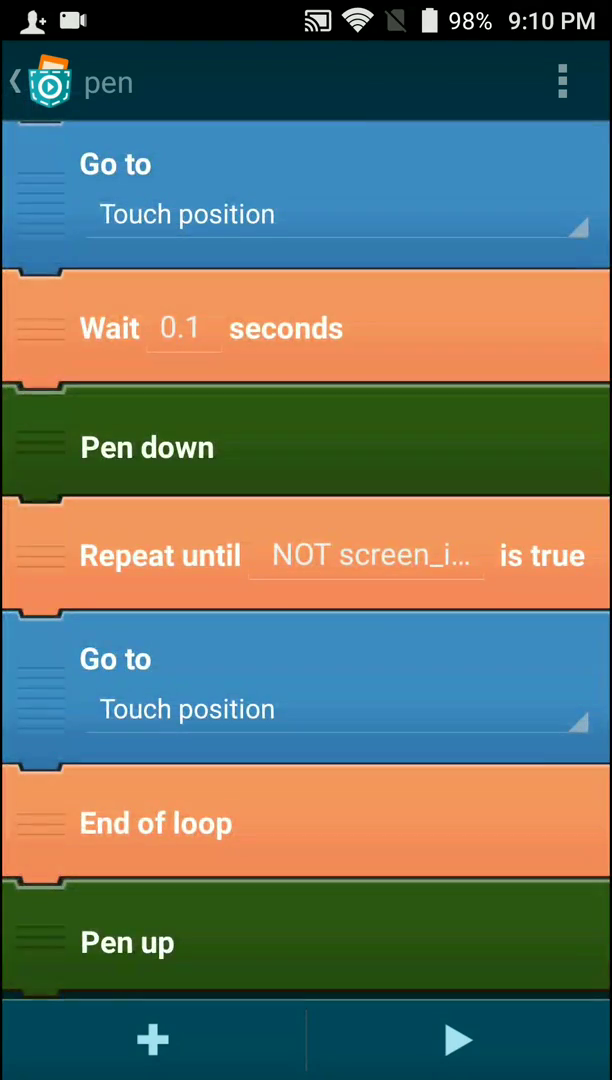
pyautogui.scroll(-3)
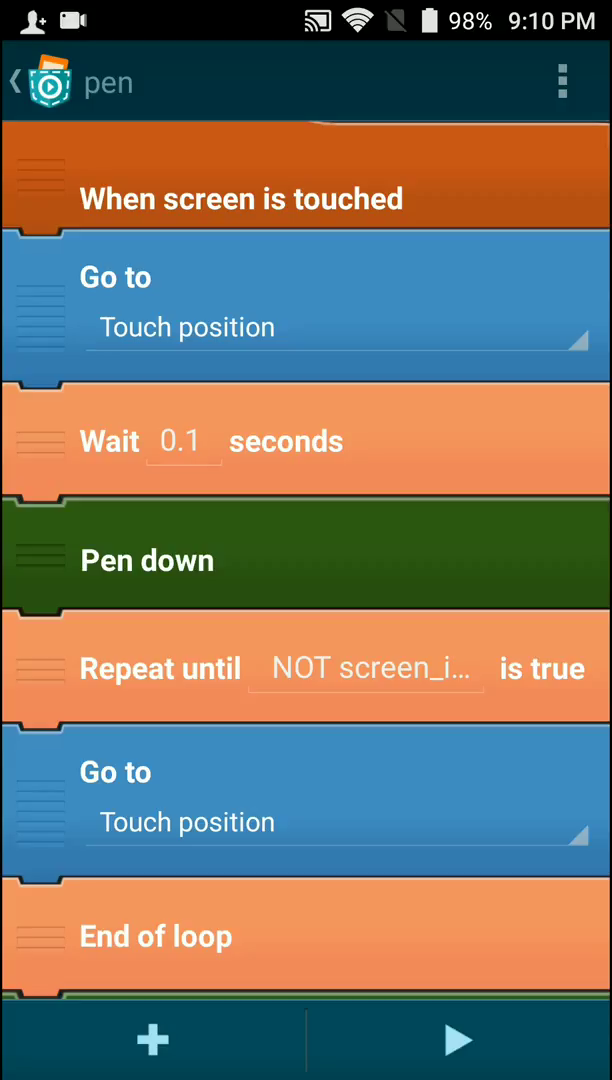
pyautogui.scroll(-3)
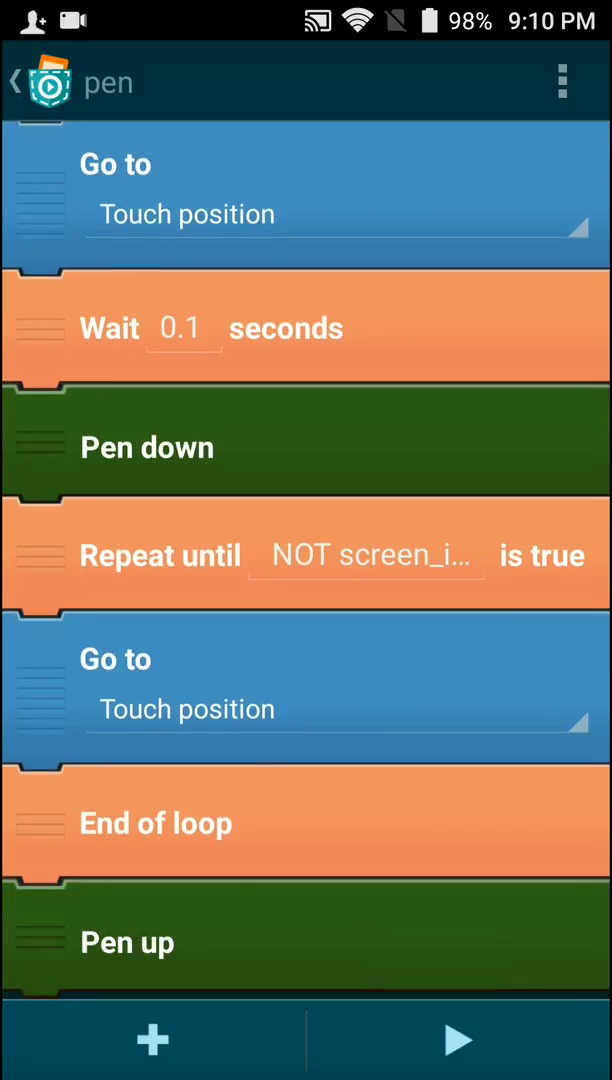
pyautogui.click(368, 552)
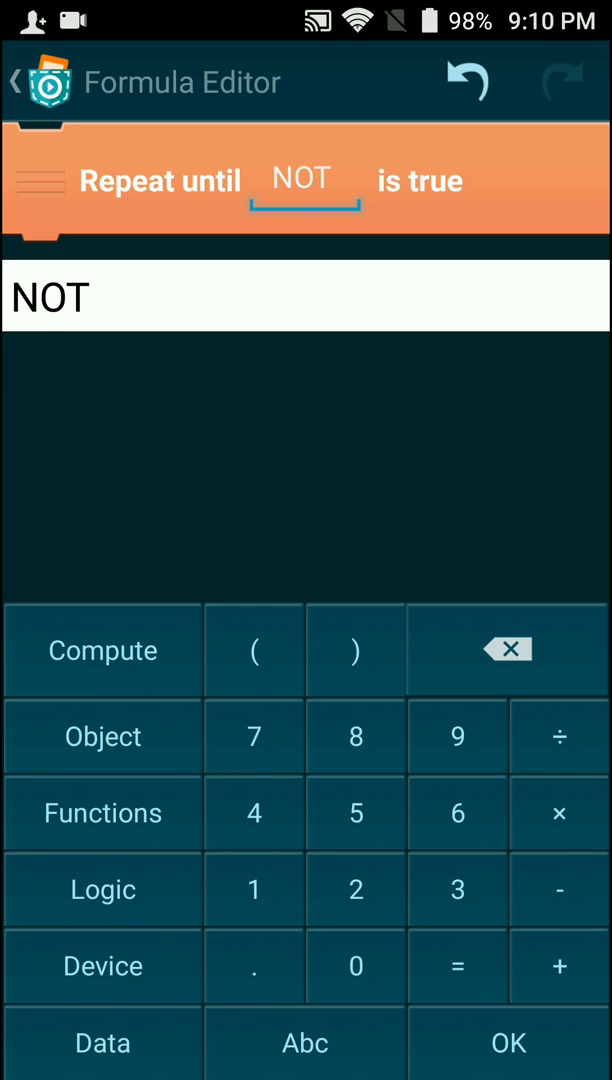
# Confirm the condition as NOT screen_is_touched and return to the pen script
pyautogui.click(102, 966)
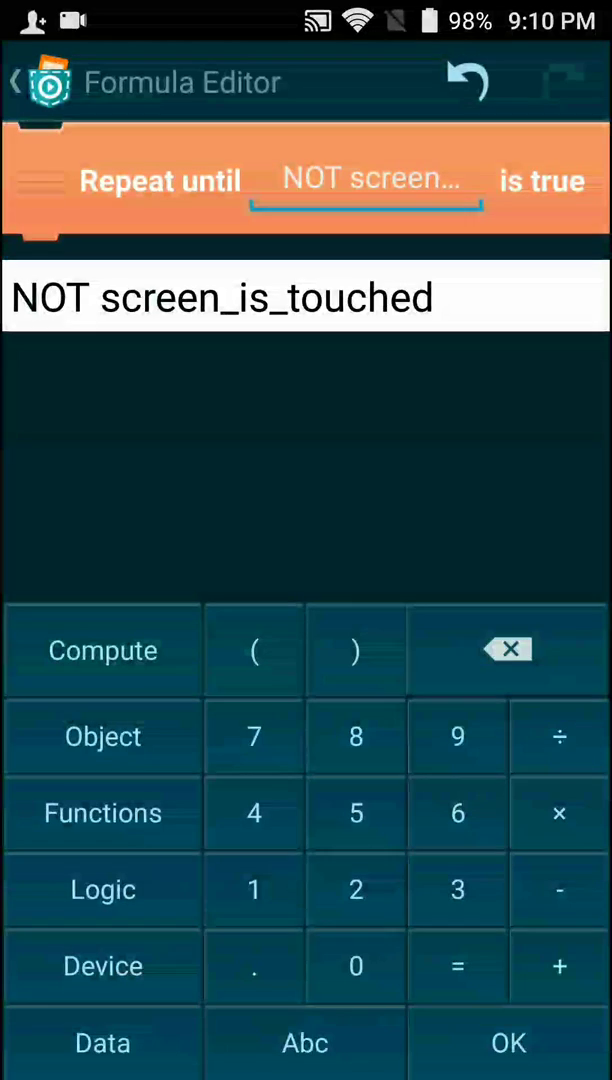
pyautogui.click(508, 1042)
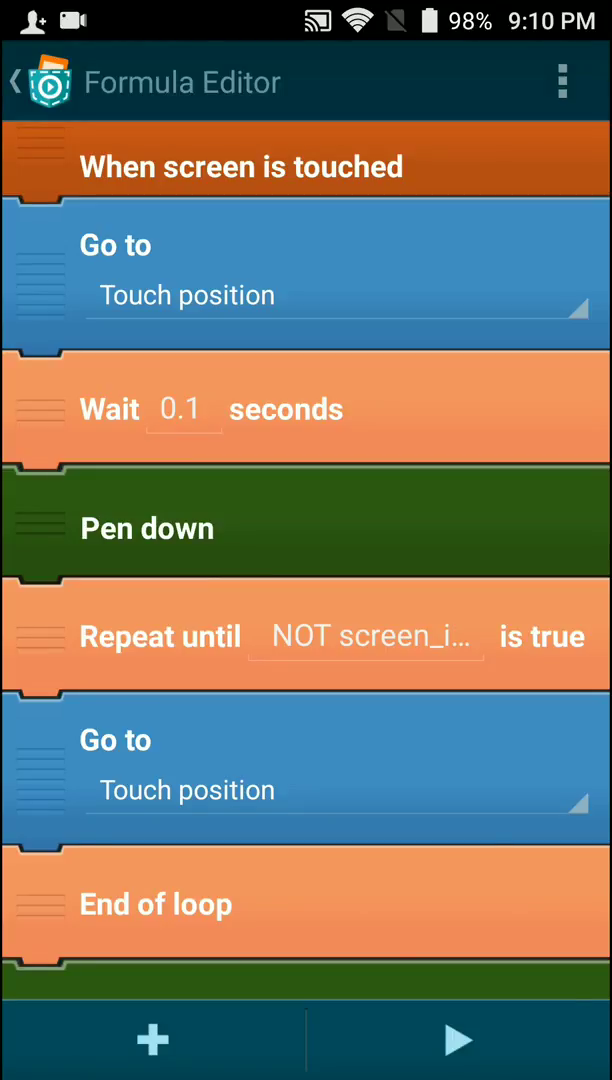
pyautogui.scroll(-3)
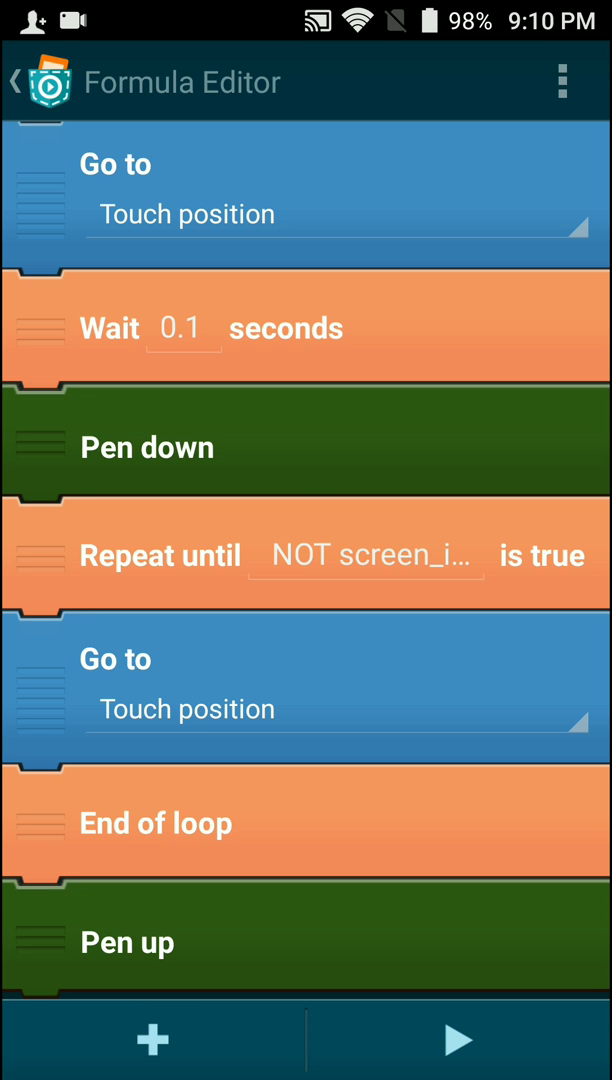
pyautogui.scroll(-3)
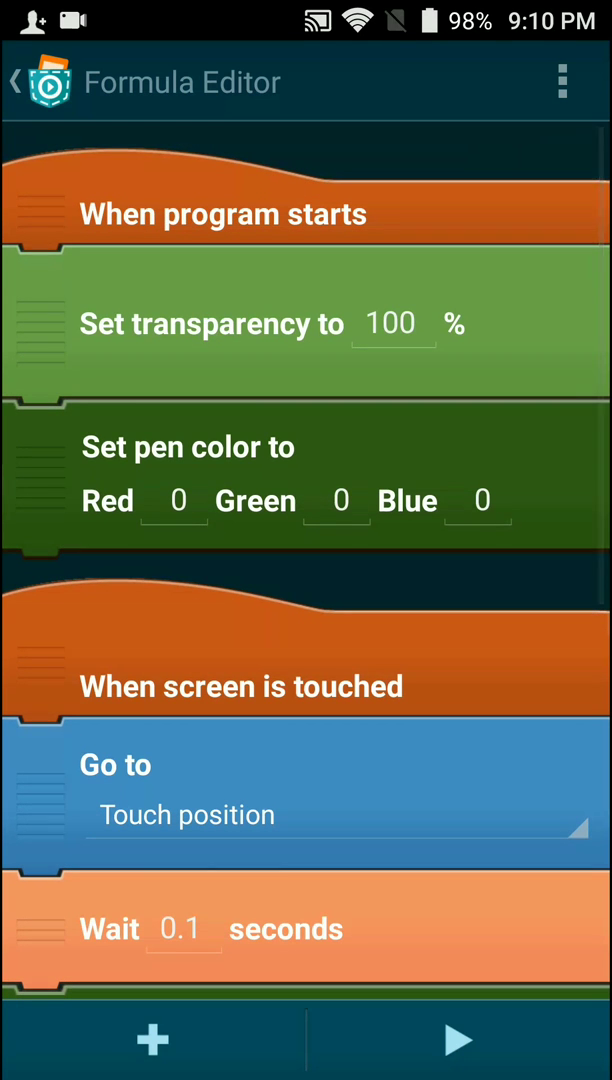